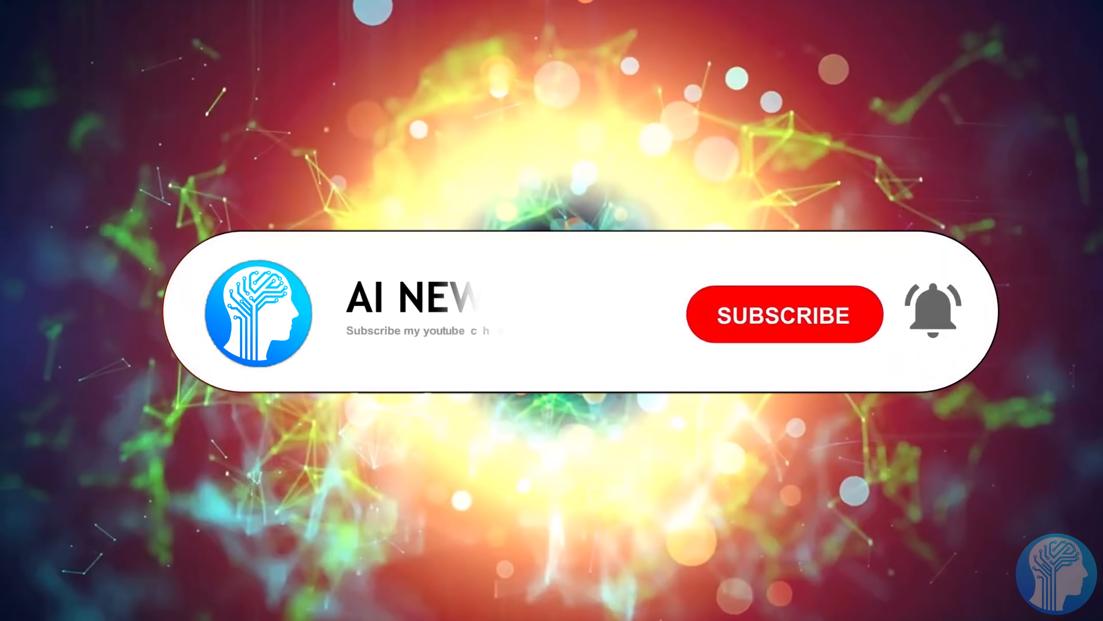
click(790, 315)
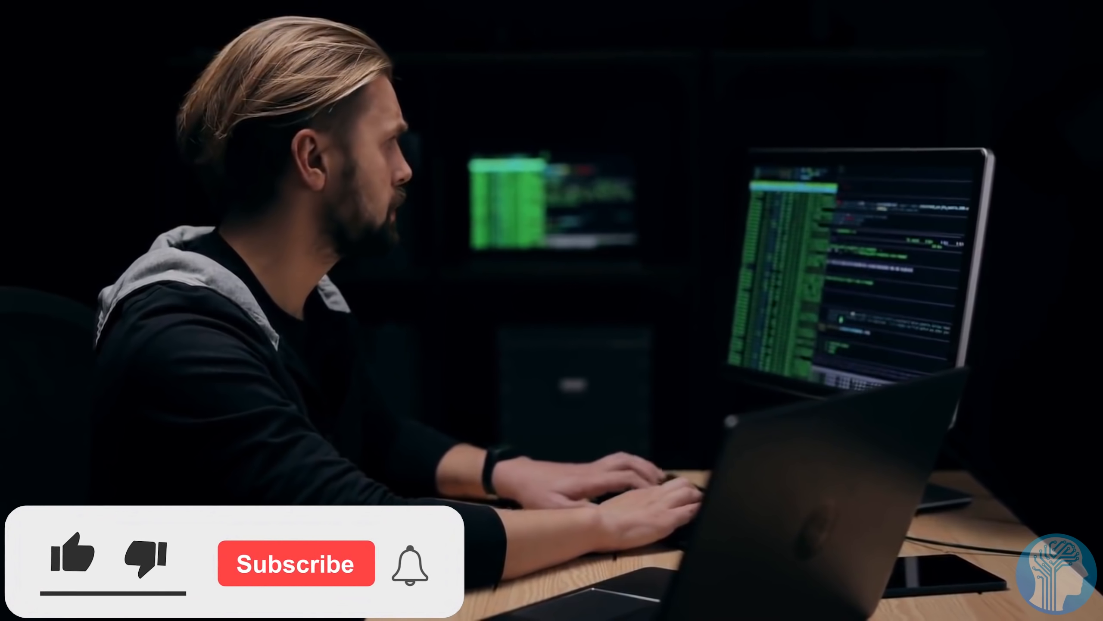
click(74, 558)
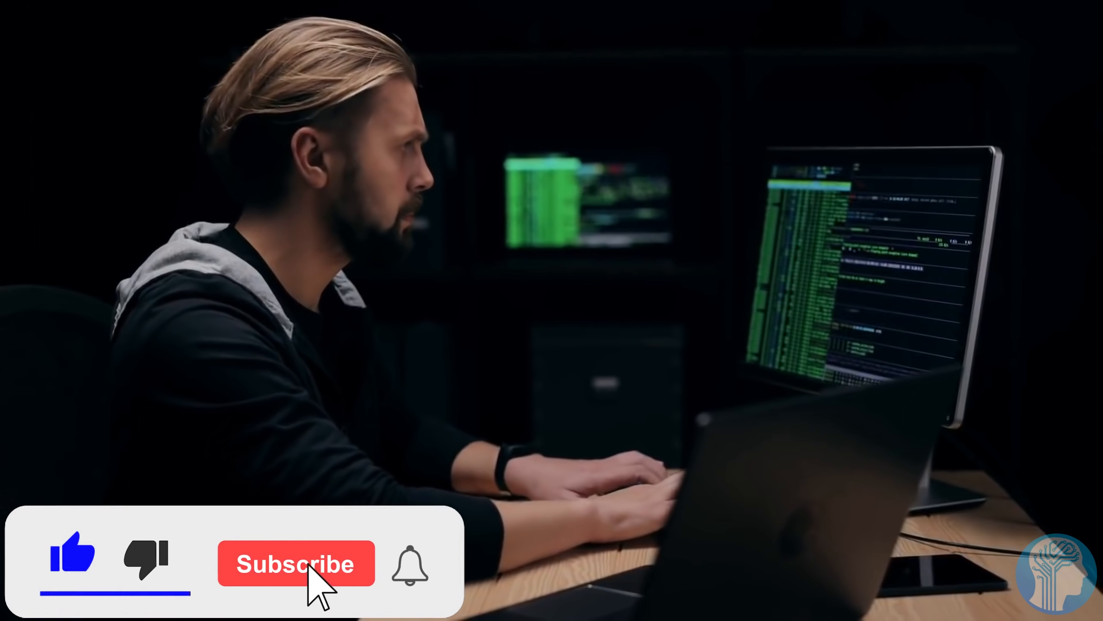
click(296, 564)
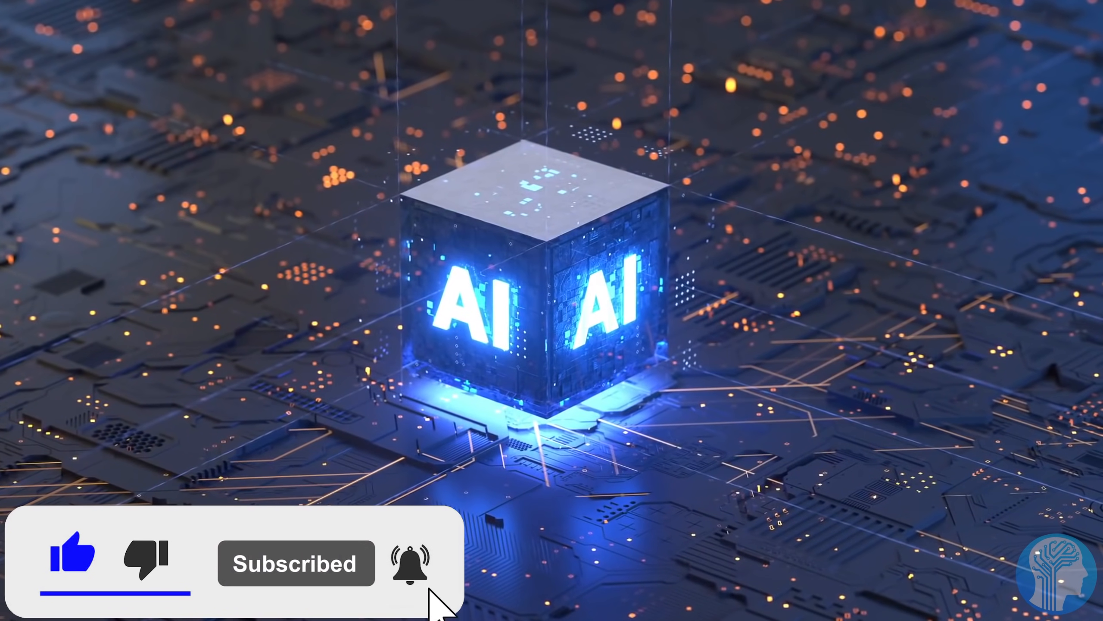